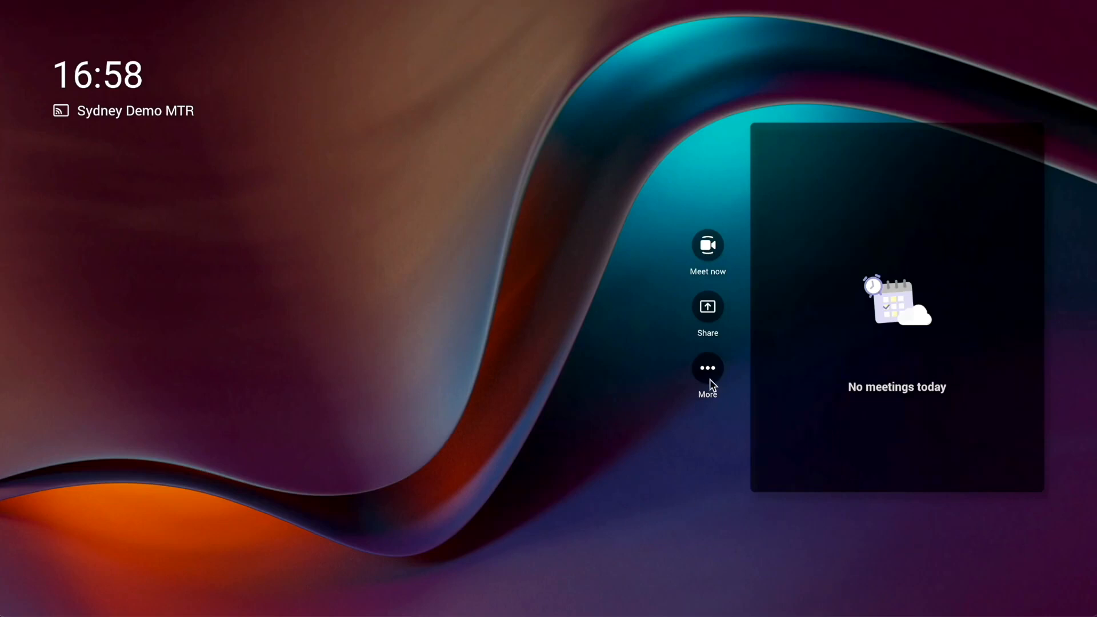
# Step: Navigate through More, Settings and Device settings to reach the System page at Remote access
pyautogui.click(708, 367)
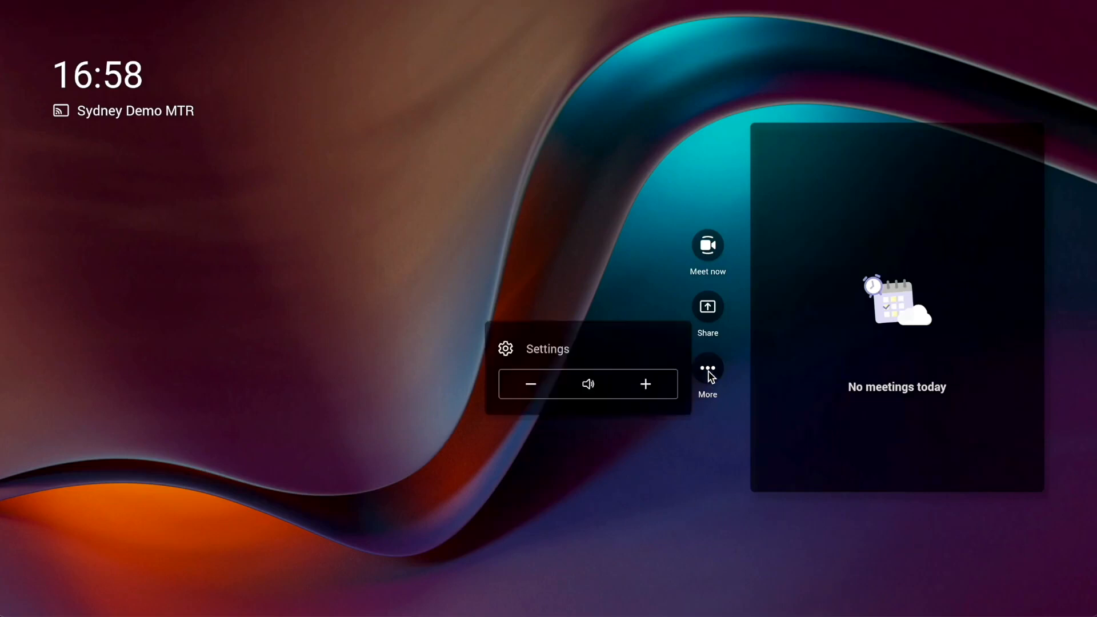
pyautogui.click(548, 349)
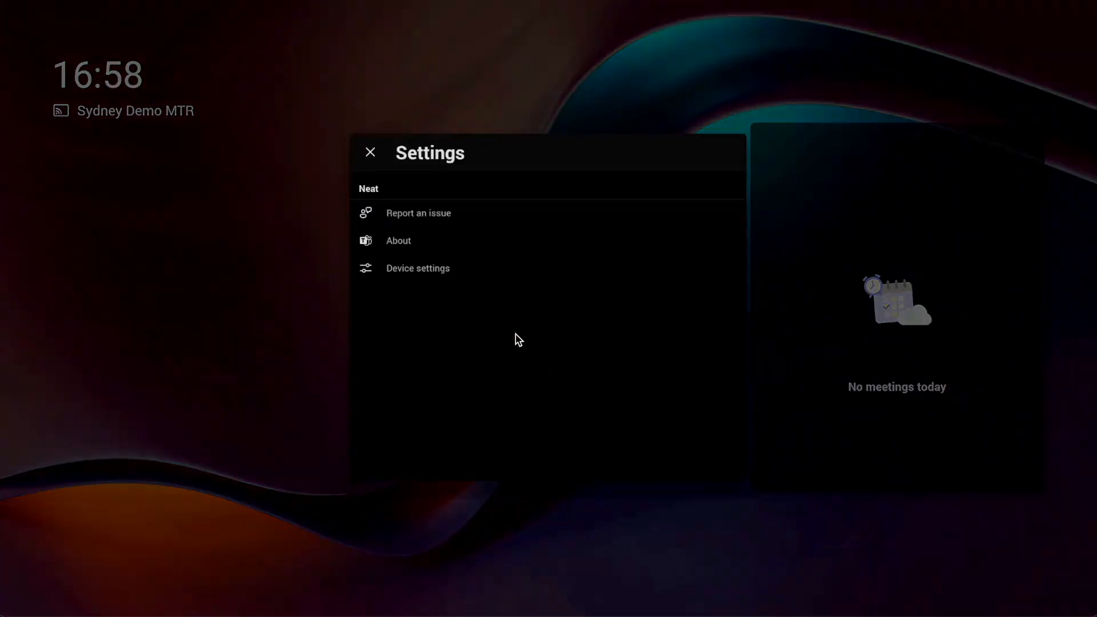
pyautogui.click(417, 268)
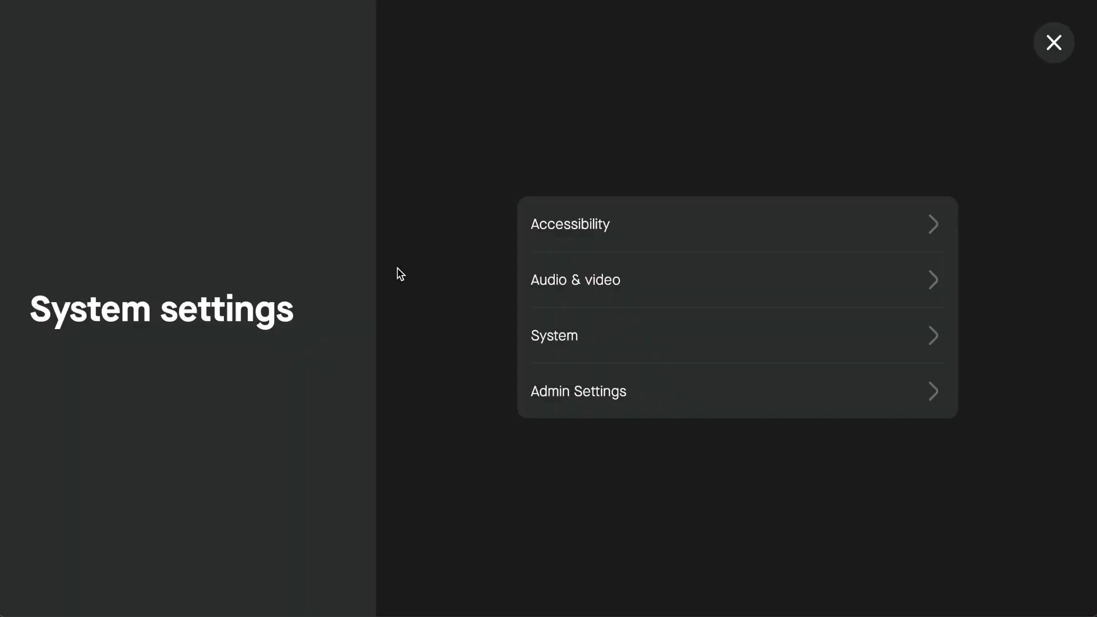
pyautogui.moveTo(596, 396)
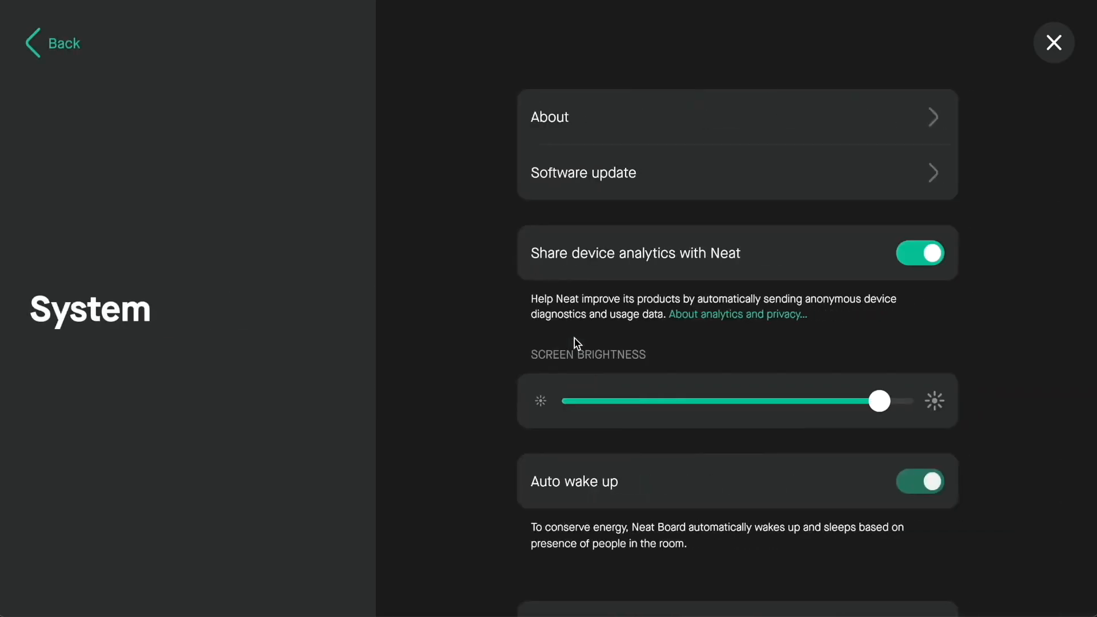
pyautogui.scroll(-3)
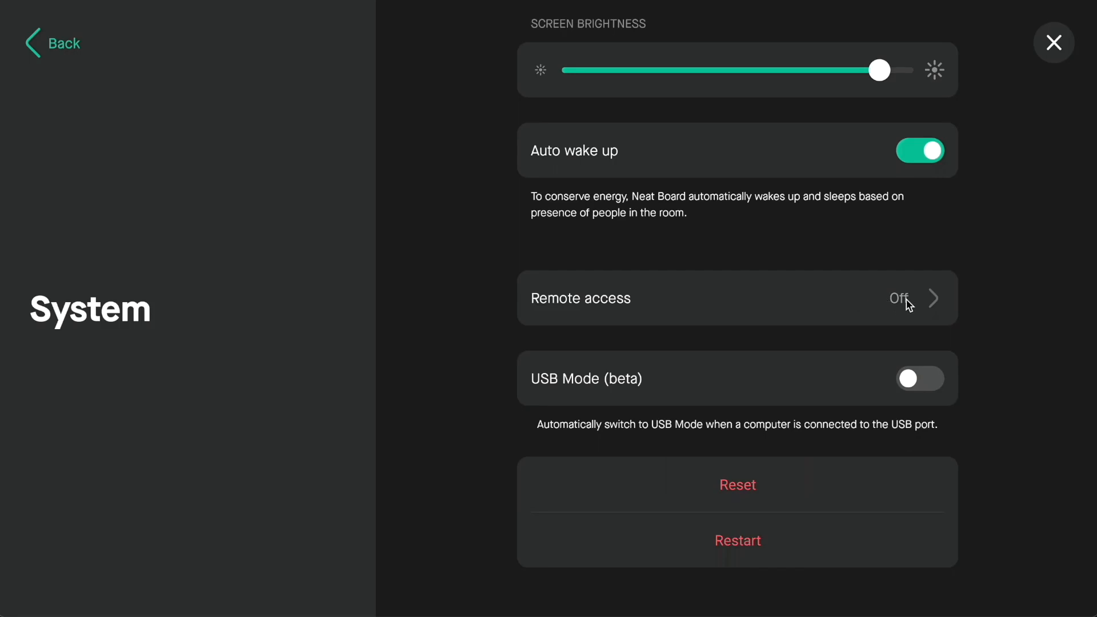
# Step: Switch Remote access on with an admin password and return to System settings
pyautogui.click(736, 297)
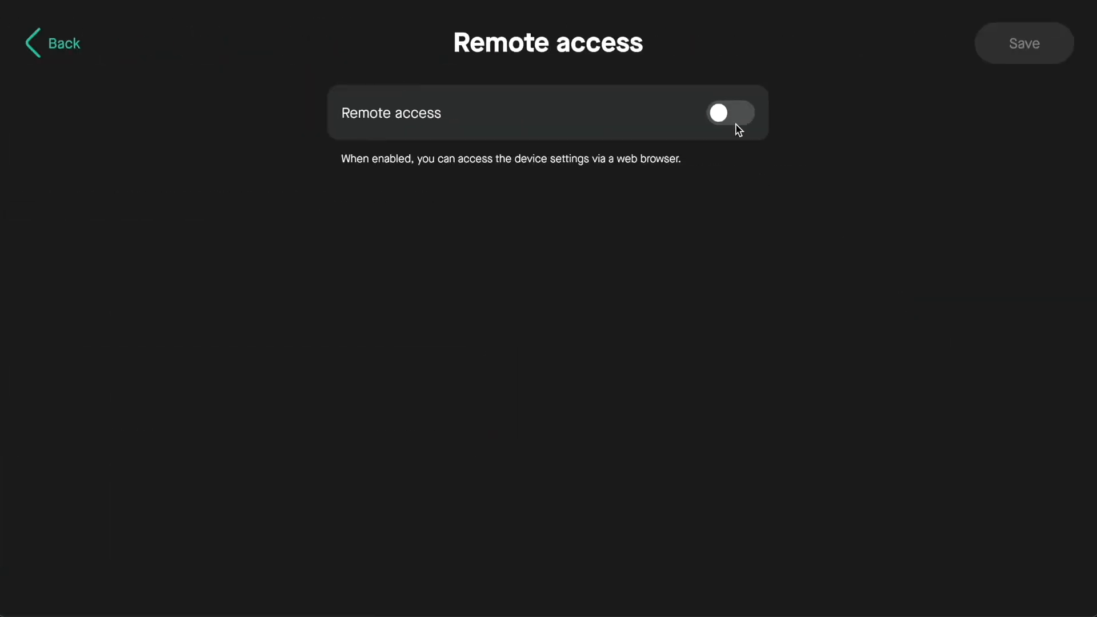
pyautogui.click(731, 113)
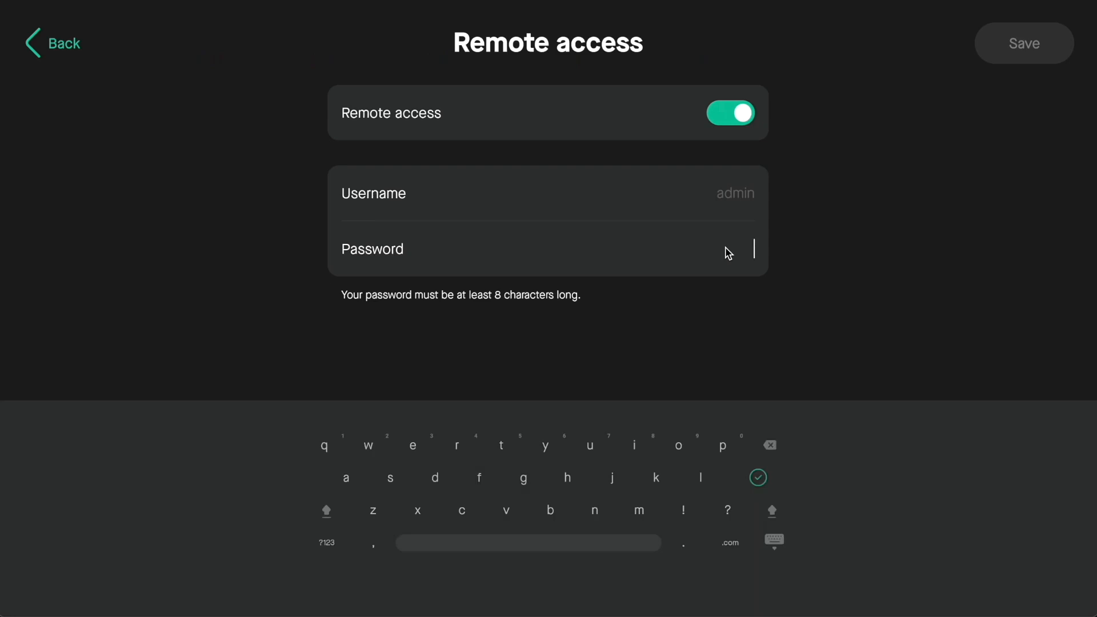
pyautogui.click(390, 452)
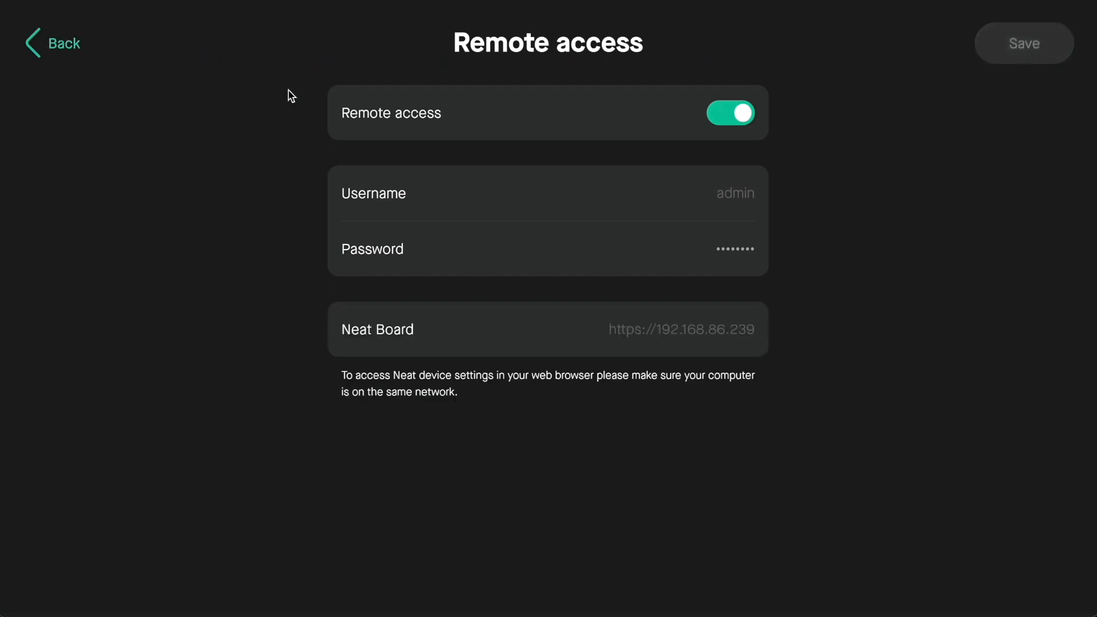
pyautogui.click(53, 44)
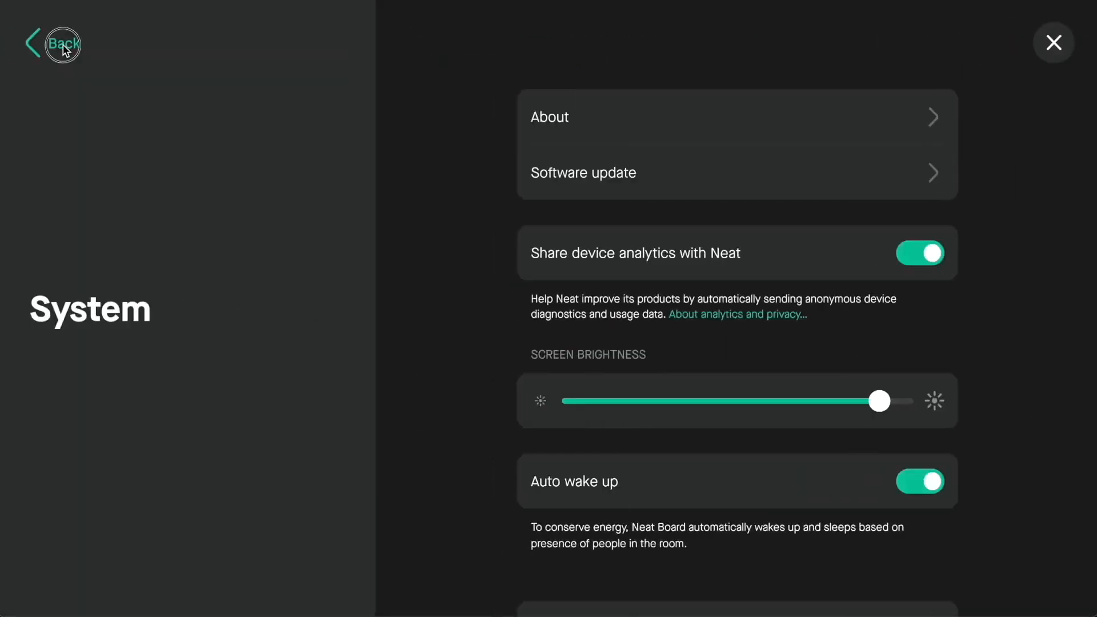
# Step: Log in with the admin password and reach the Teams Admin Settings page
pyautogui.click(61, 43)
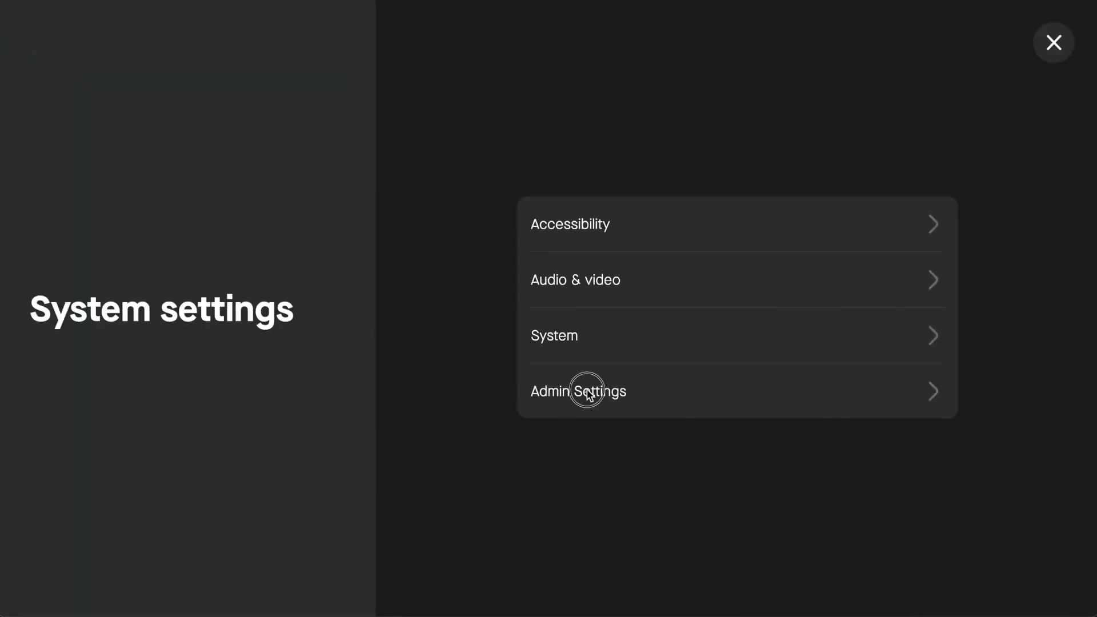
pyautogui.click(578, 391)
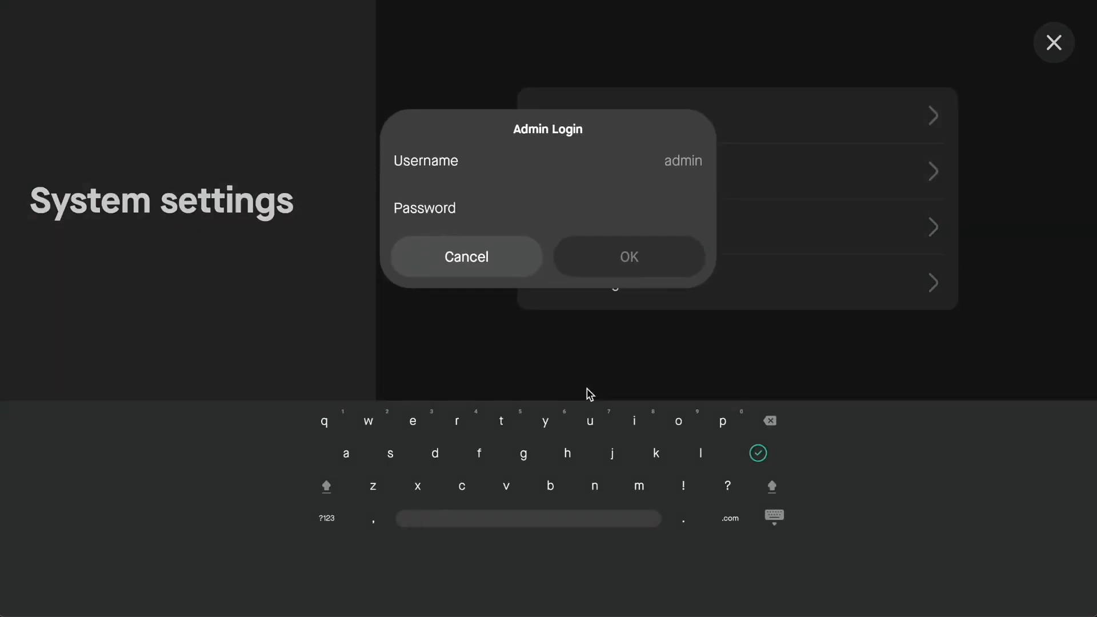
pyautogui.write('e')
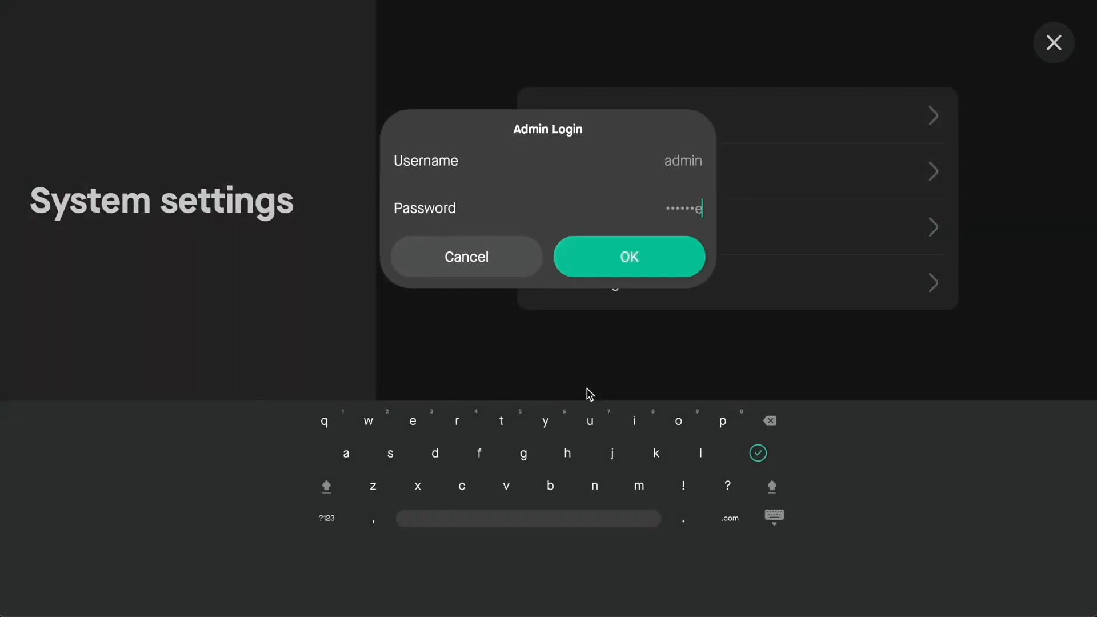
pyautogui.click(628, 256)
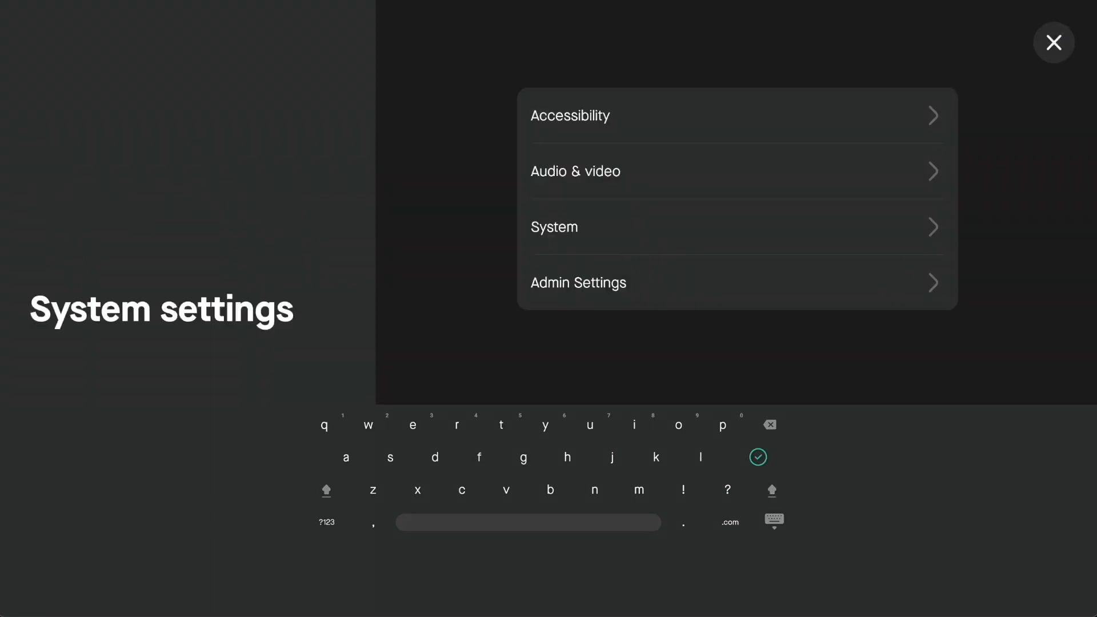
pyautogui.click(736, 283)
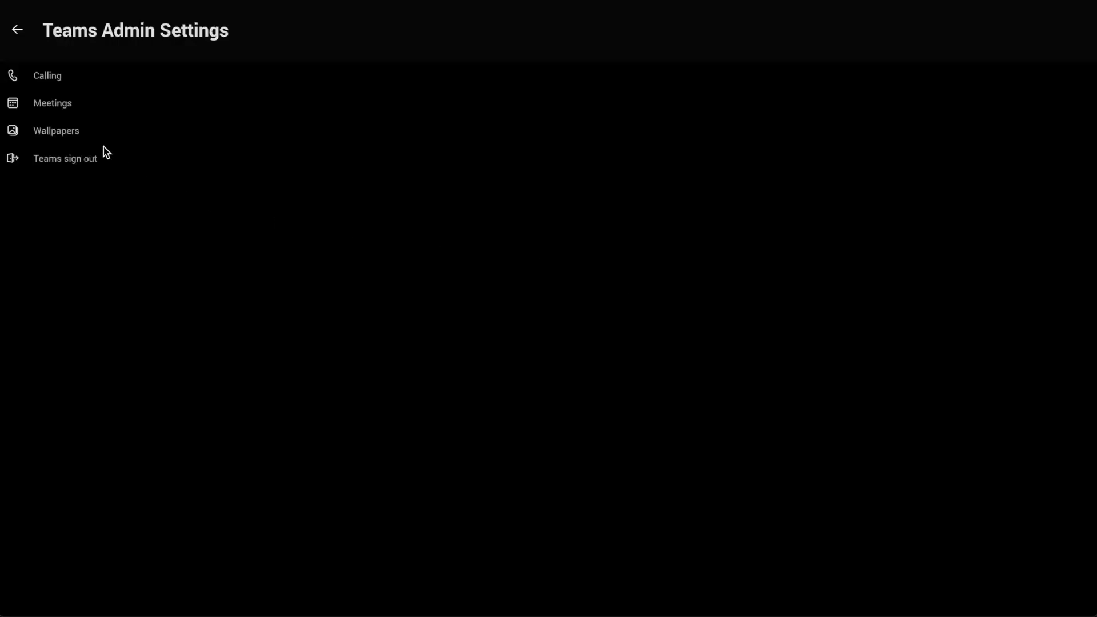
# Step: In Meetings, enable Cisco Webex and Zoom under Third party meetings, then return to room settings
pyautogui.click(53, 103)
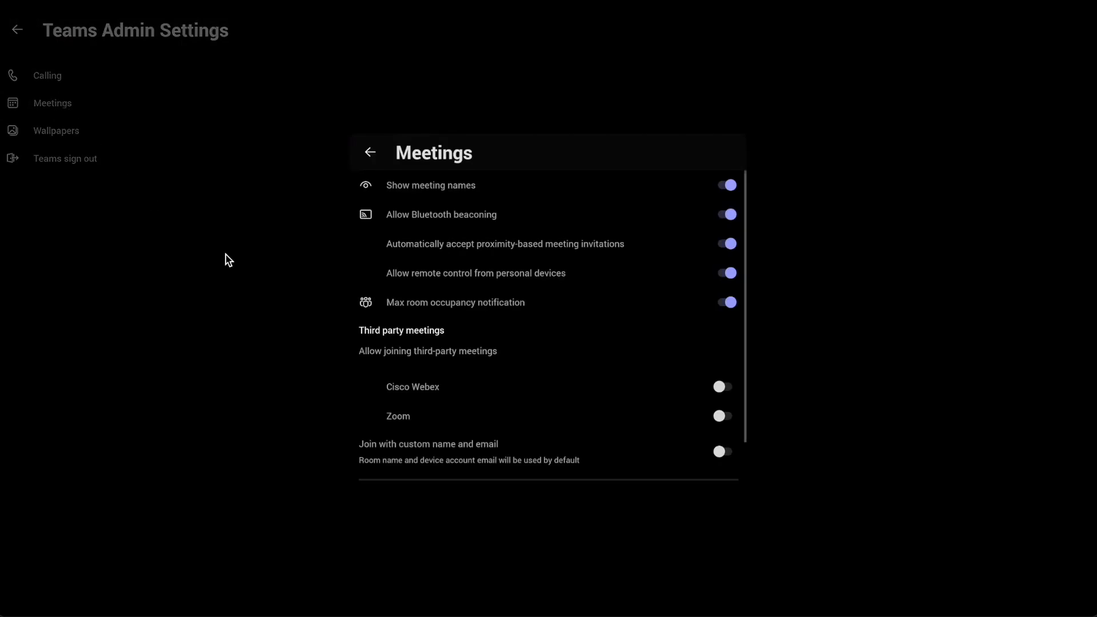
pyautogui.moveTo(422, 384)
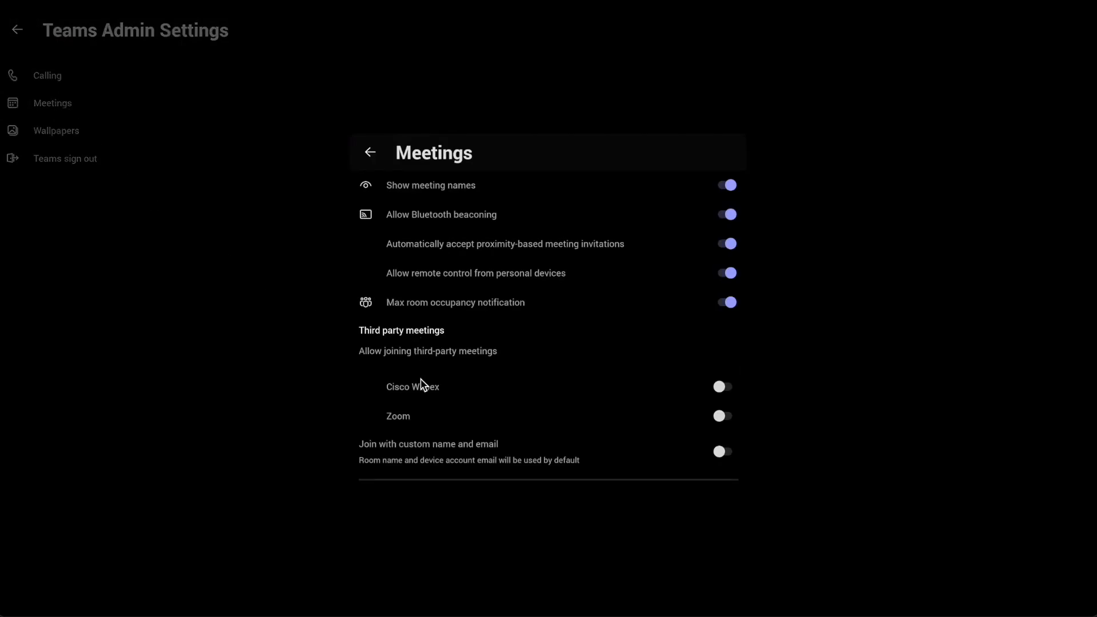
pyautogui.click(723, 386)
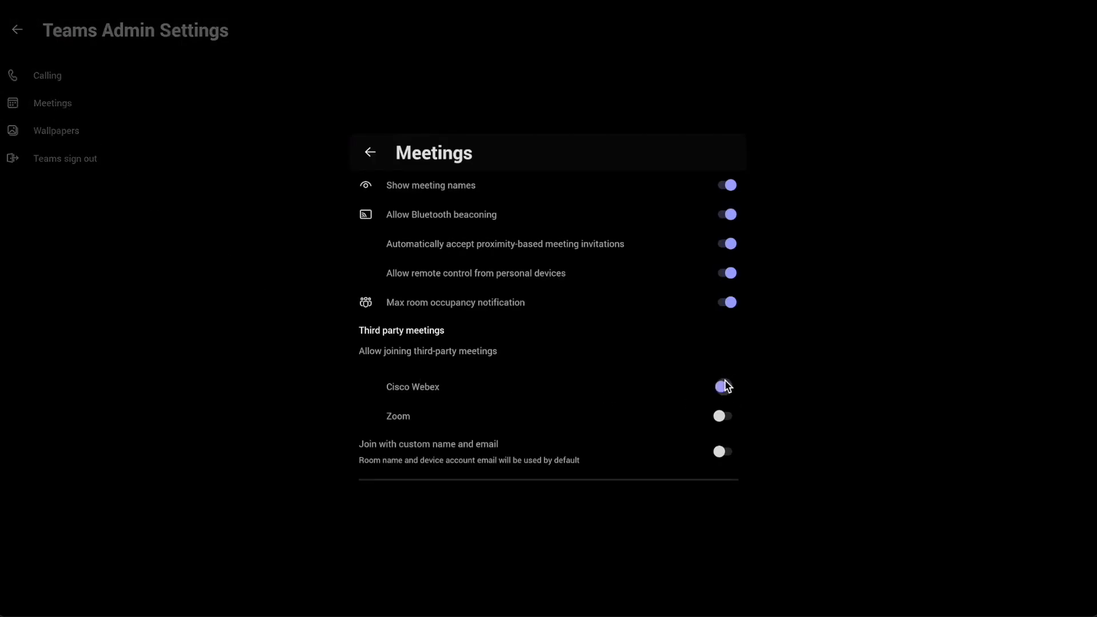
pyautogui.click(727, 416)
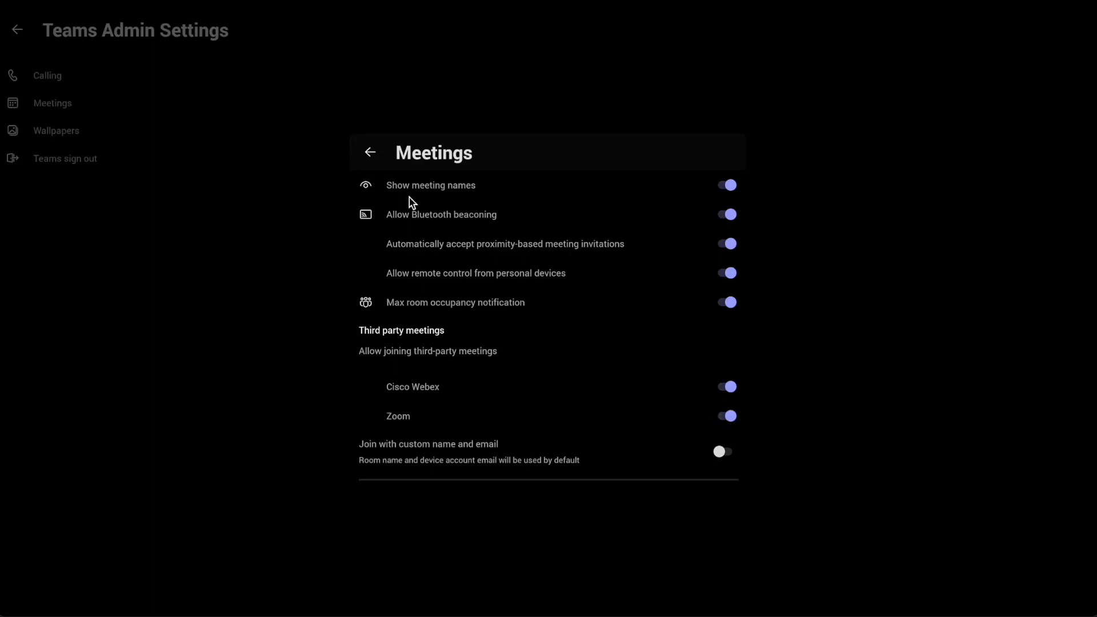
pyautogui.click(370, 152)
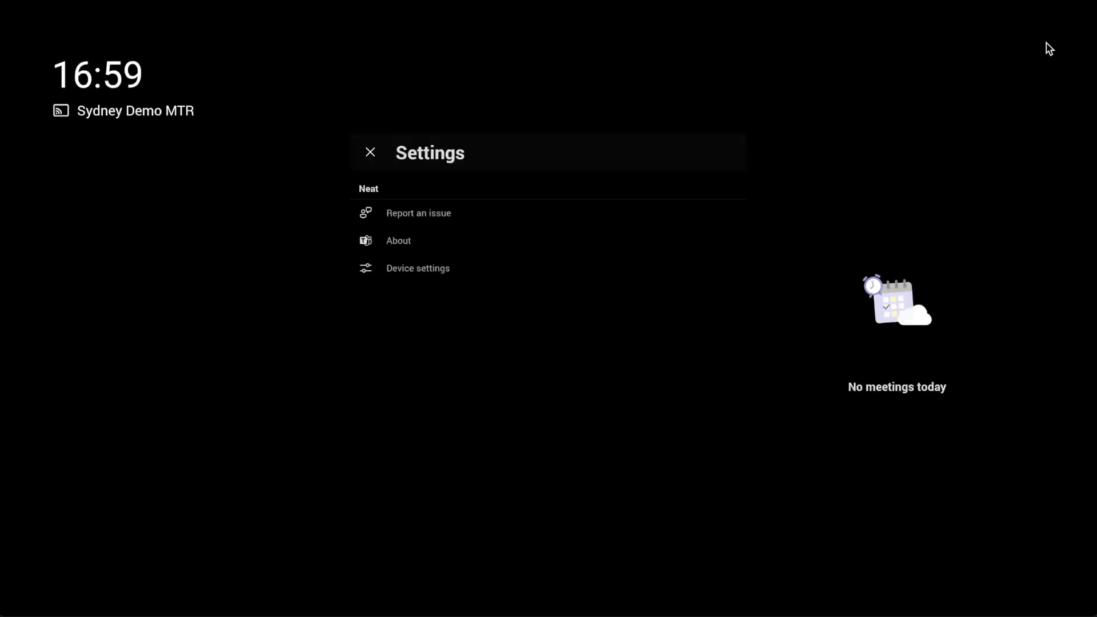
pyautogui.click(370, 152)
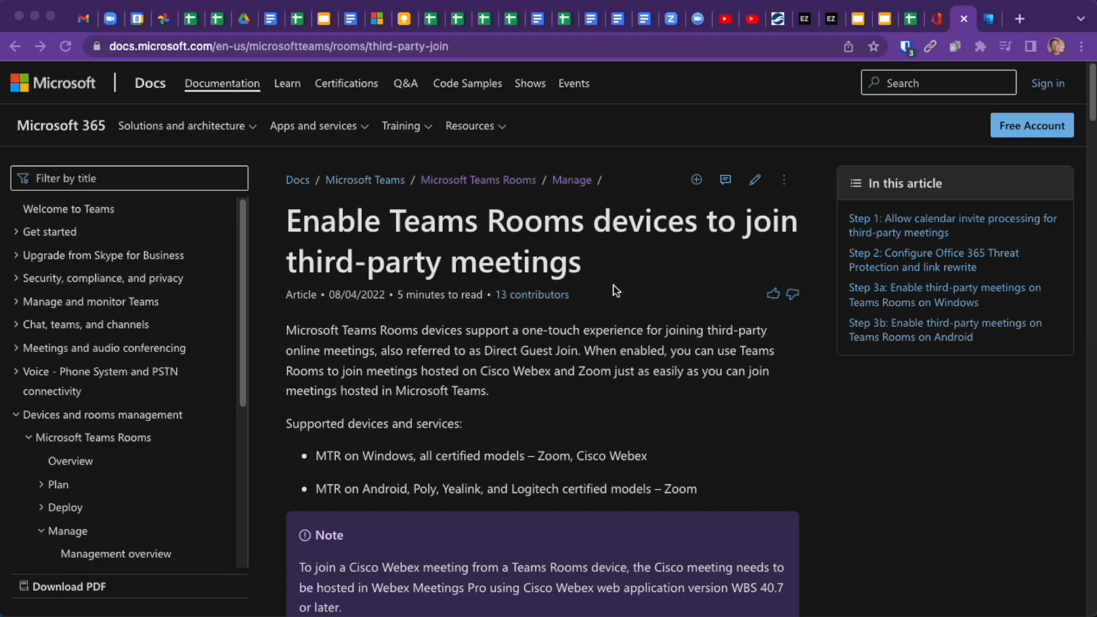
pyautogui.moveTo(347, 83)
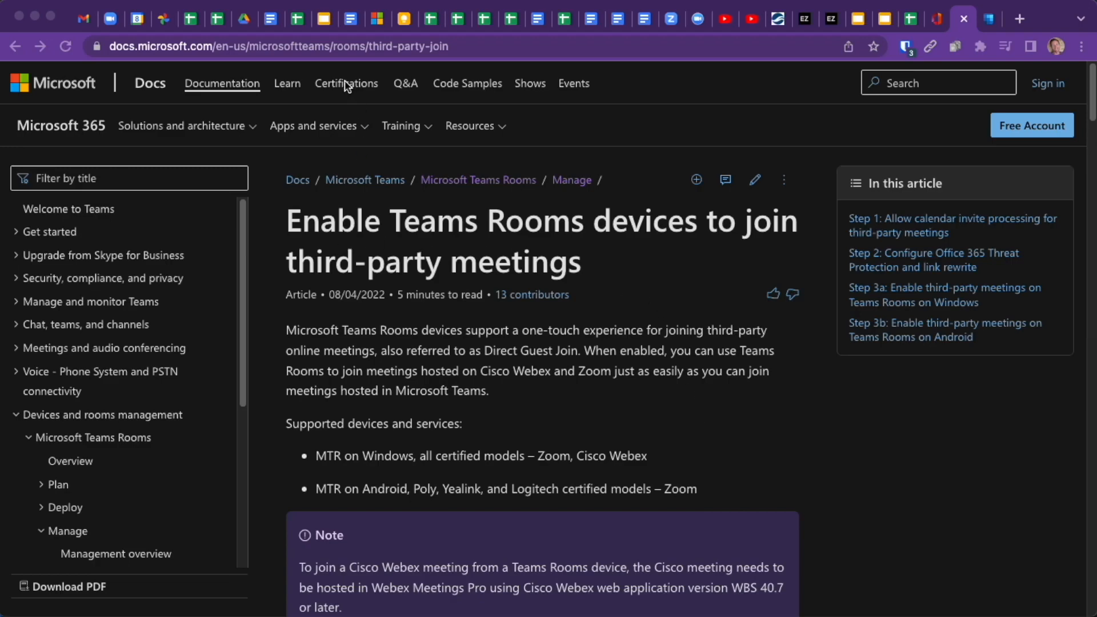
pyautogui.moveTo(696, 421)
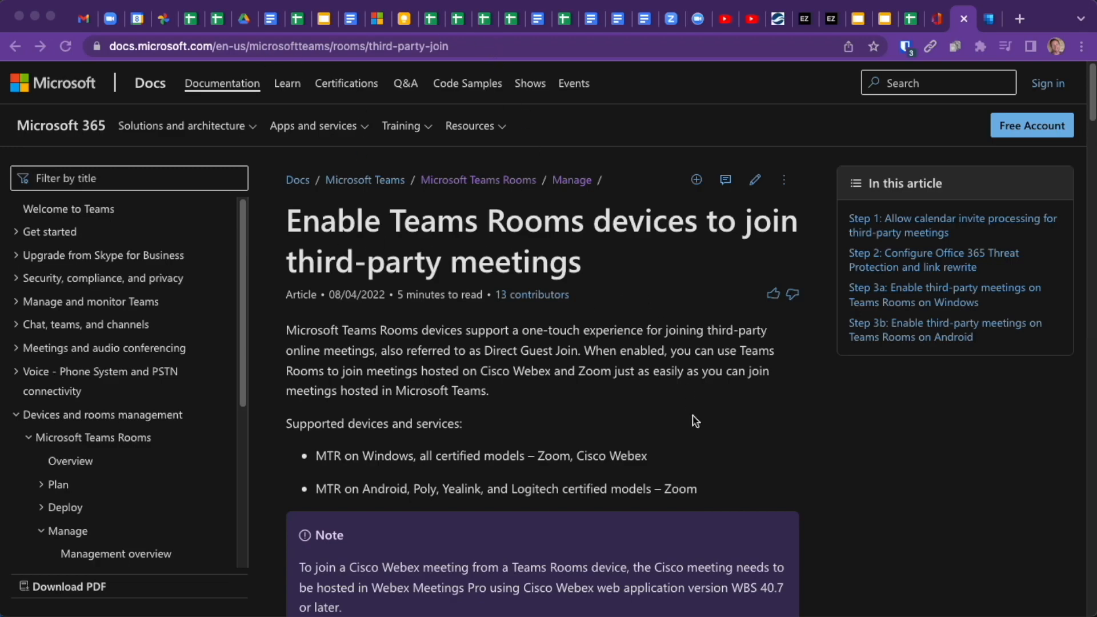
pyautogui.scroll(-3)
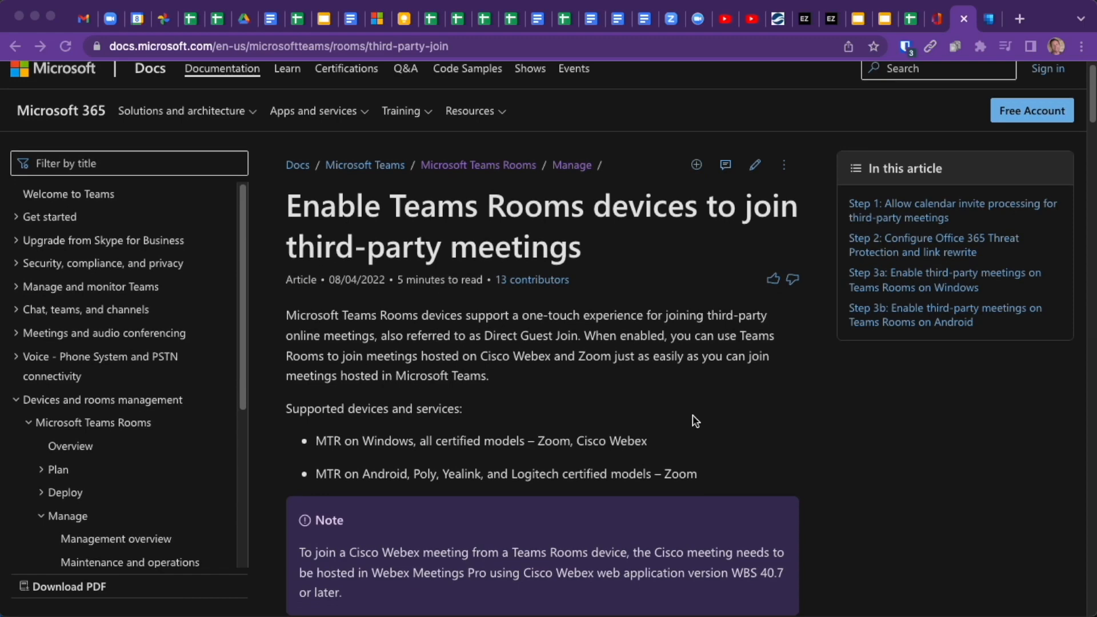
pyautogui.scroll(-3)
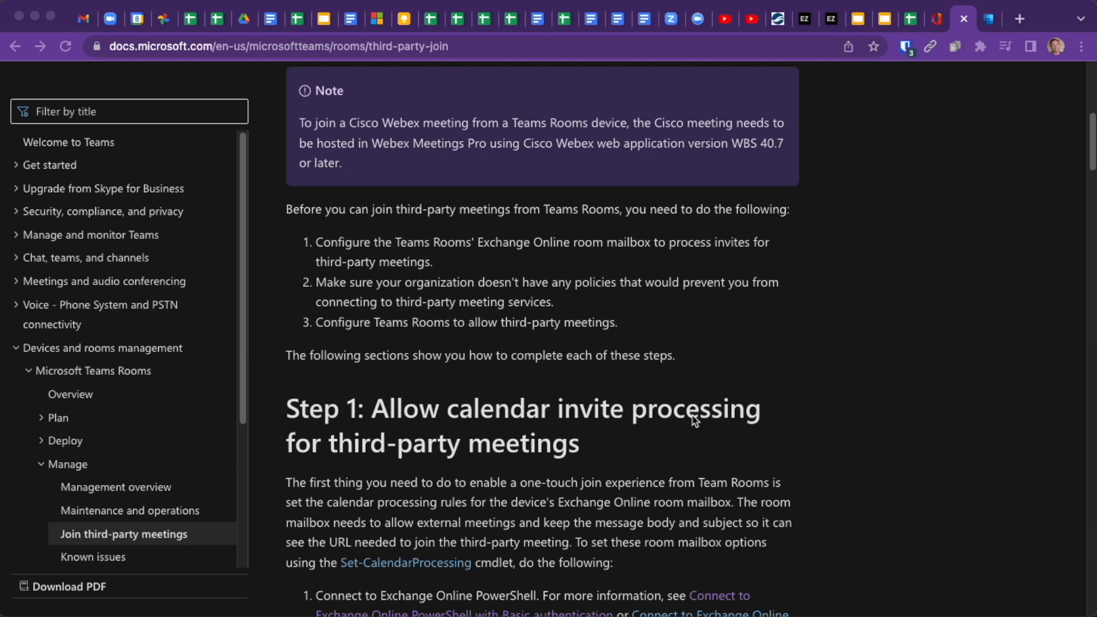
pyautogui.scroll(-3)
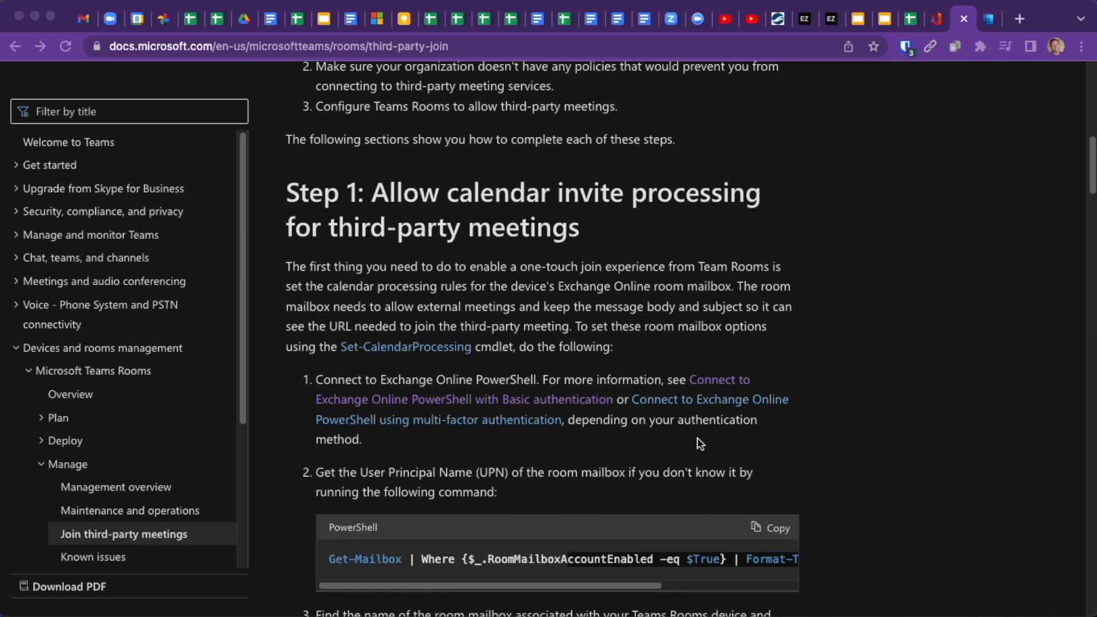
pyautogui.scroll(-3)
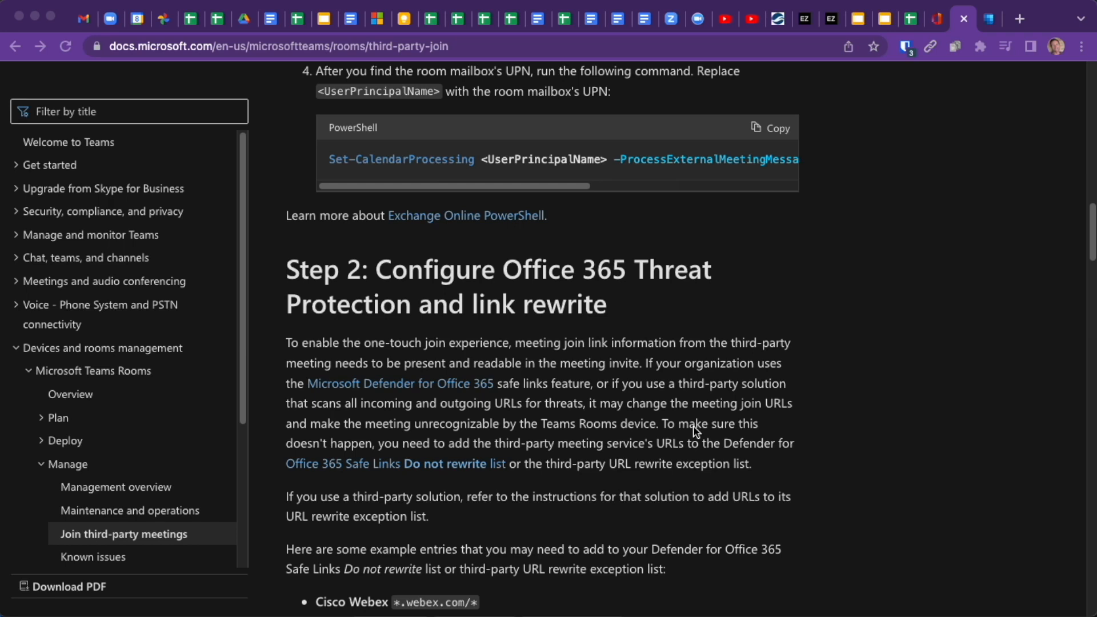
pyautogui.scroll(-3)
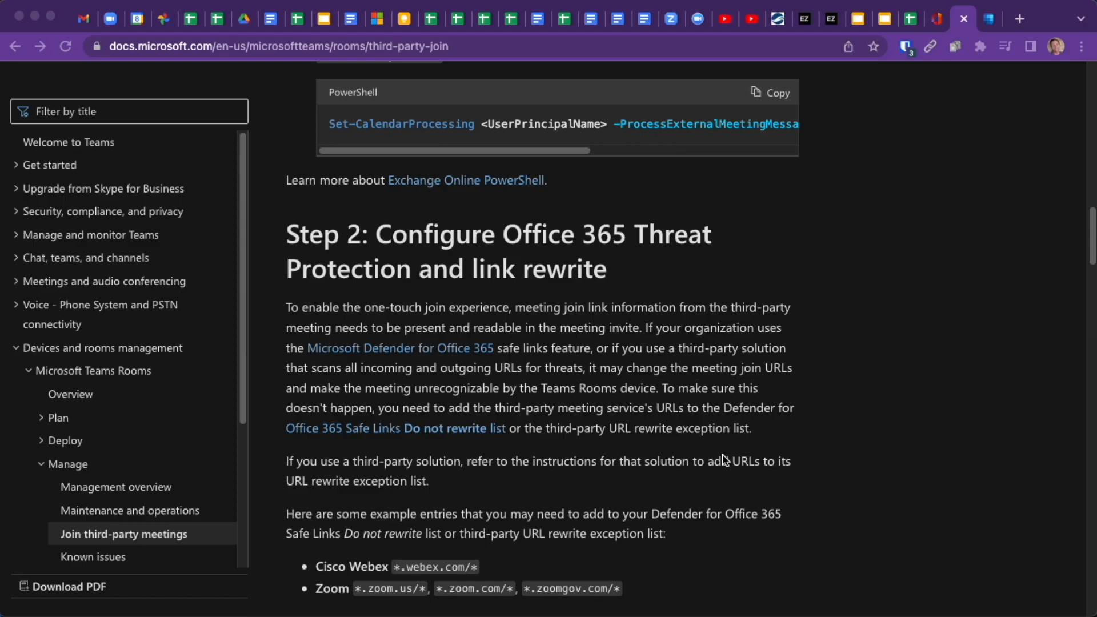
pyautogui.scroll(-3)
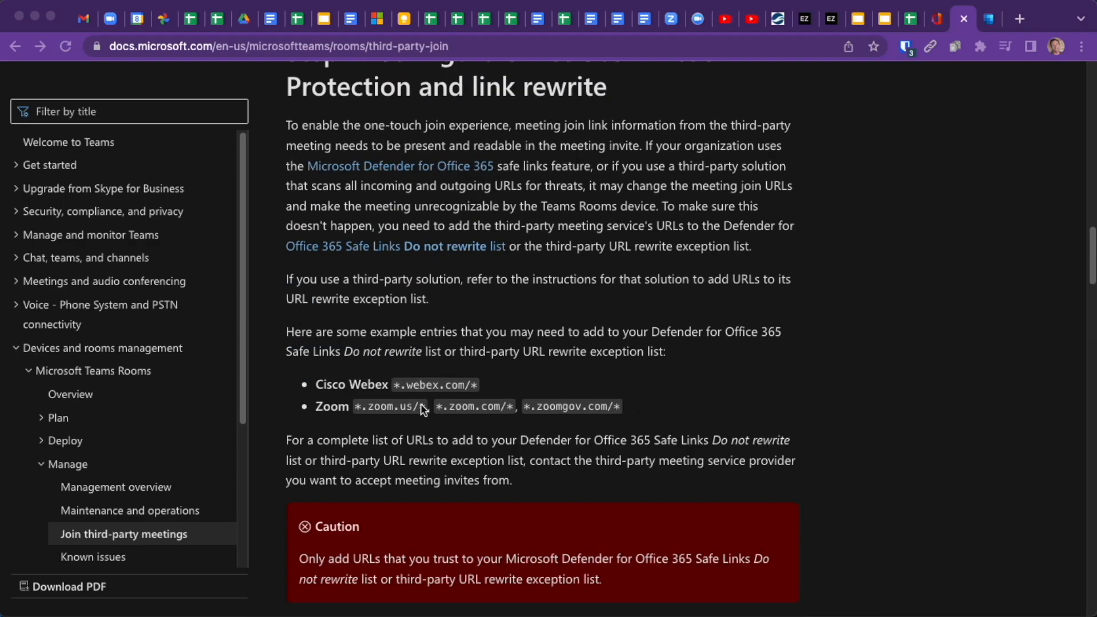
pyautogui.moveTo(708, 326)
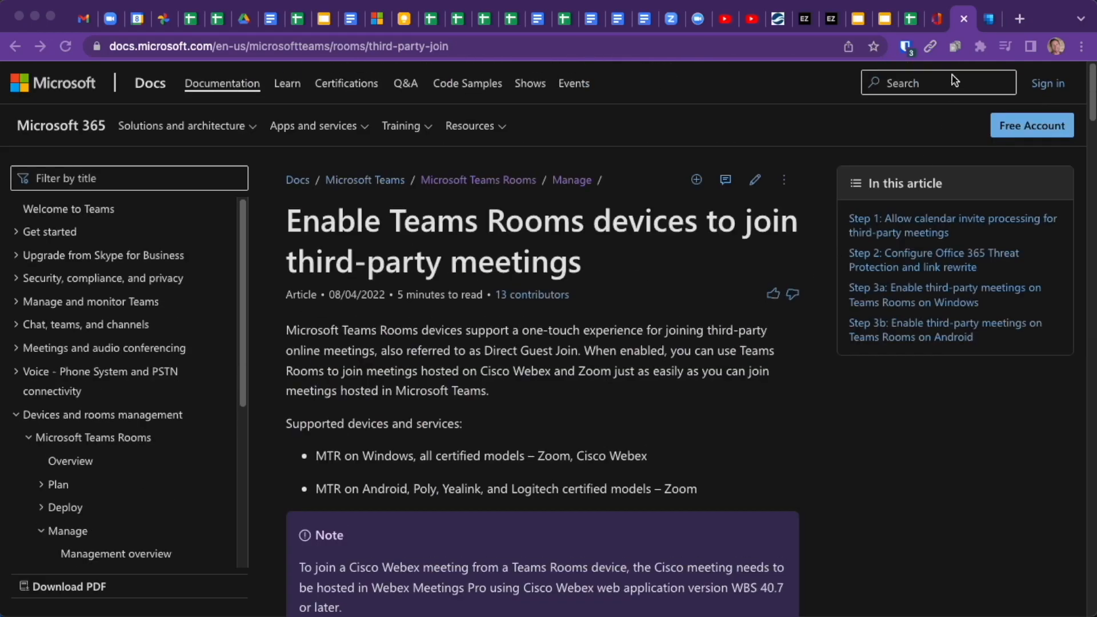
# Step: Open the Zoom DGJ from Neat MTR event on Thursday and show its reply and forward choices
pyautogui.click(988, 20)
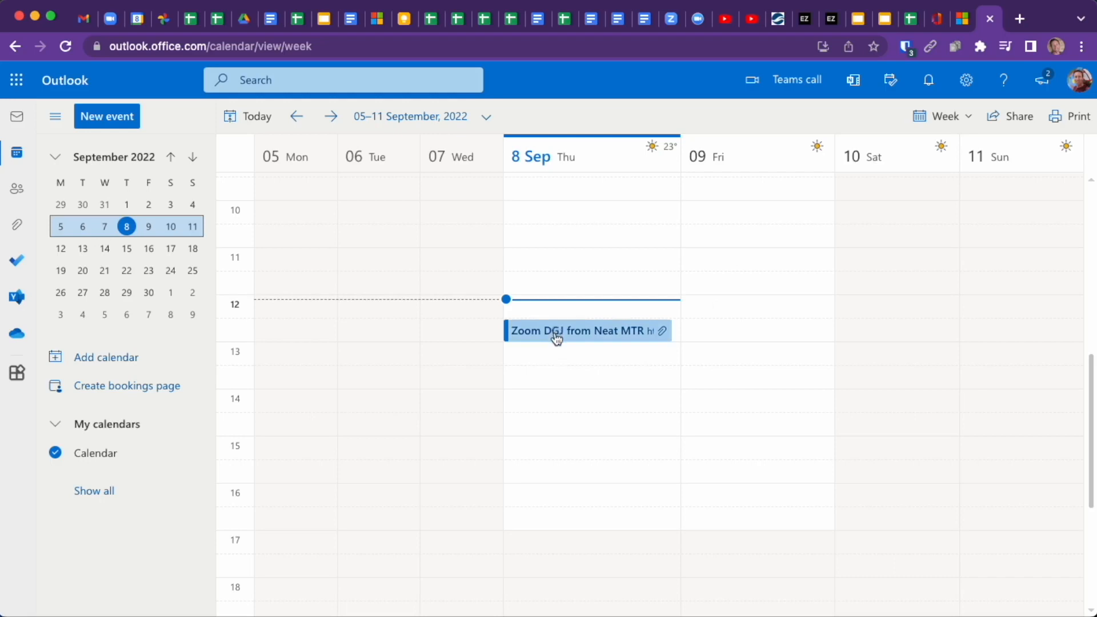
pyautogui.moveTo(556, 338)
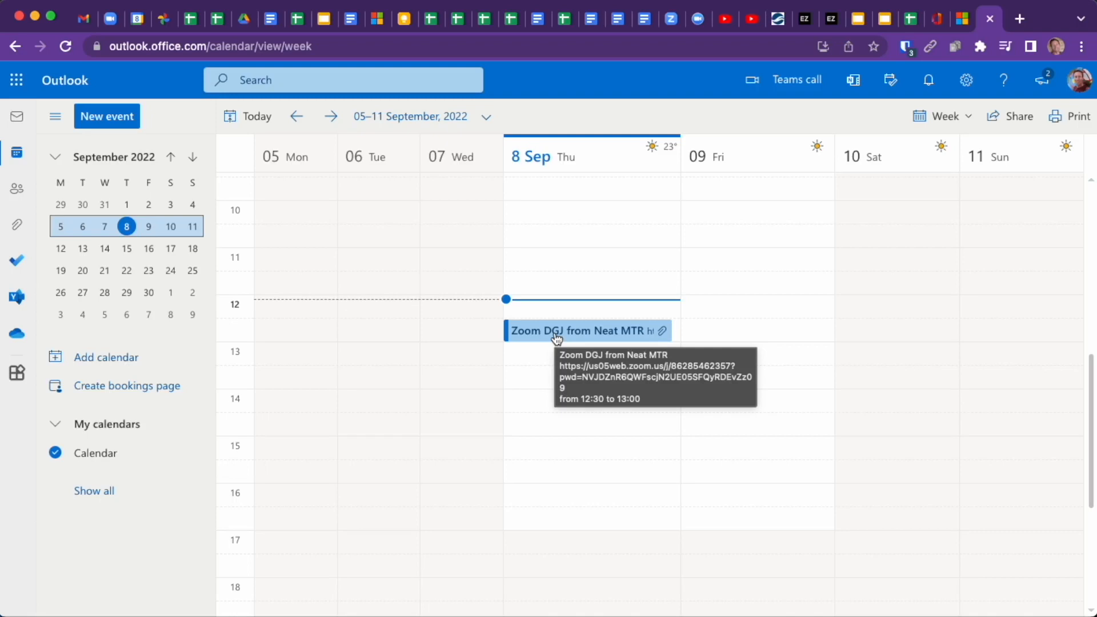
pyautogui.click(581, 331)
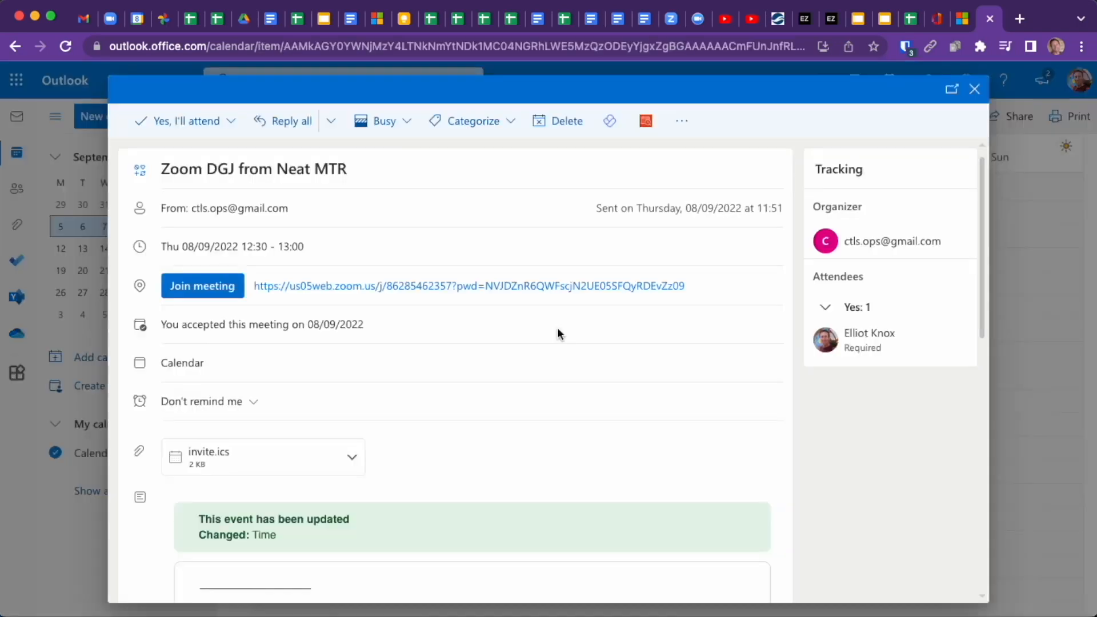
pyautogui.moveTo(258, 309)
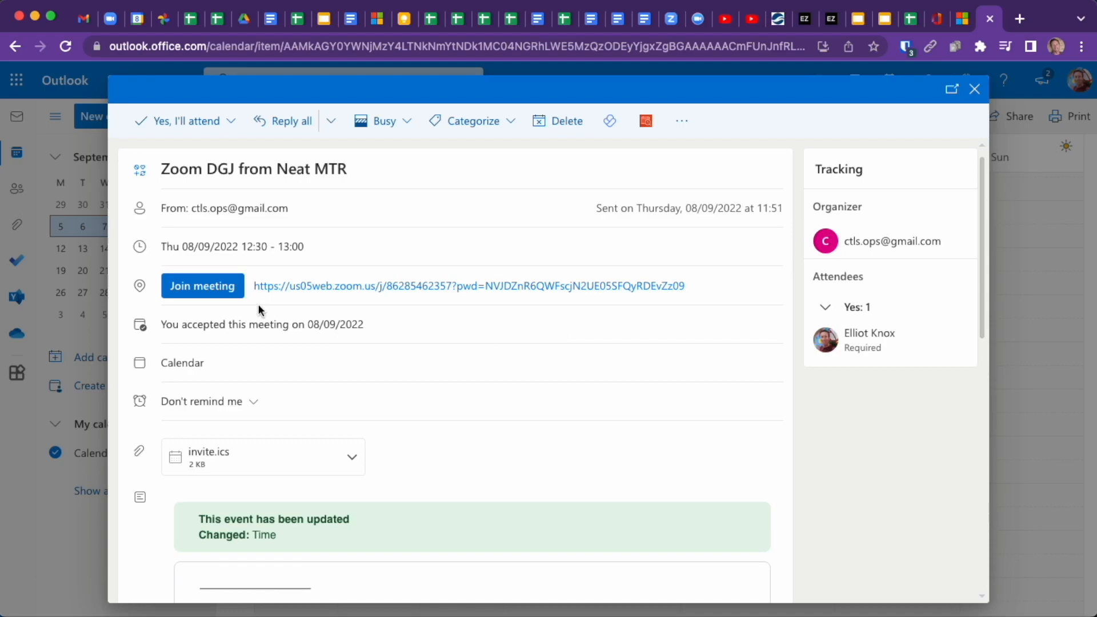
pyautogui.moveTo(901, 254)
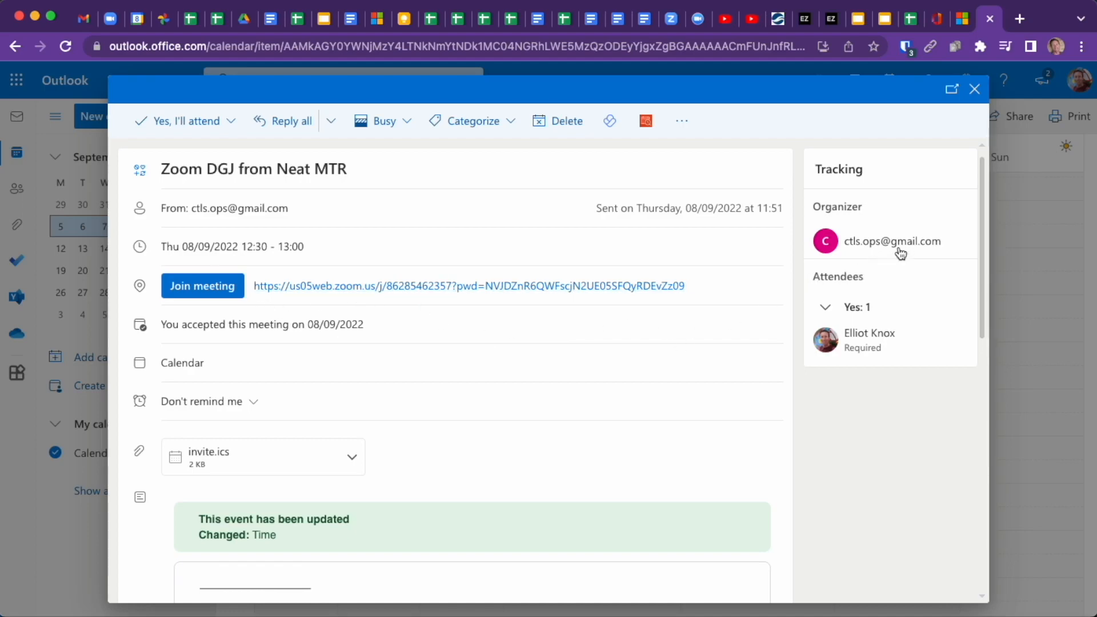
pyautogui.moveTo(410, 331)
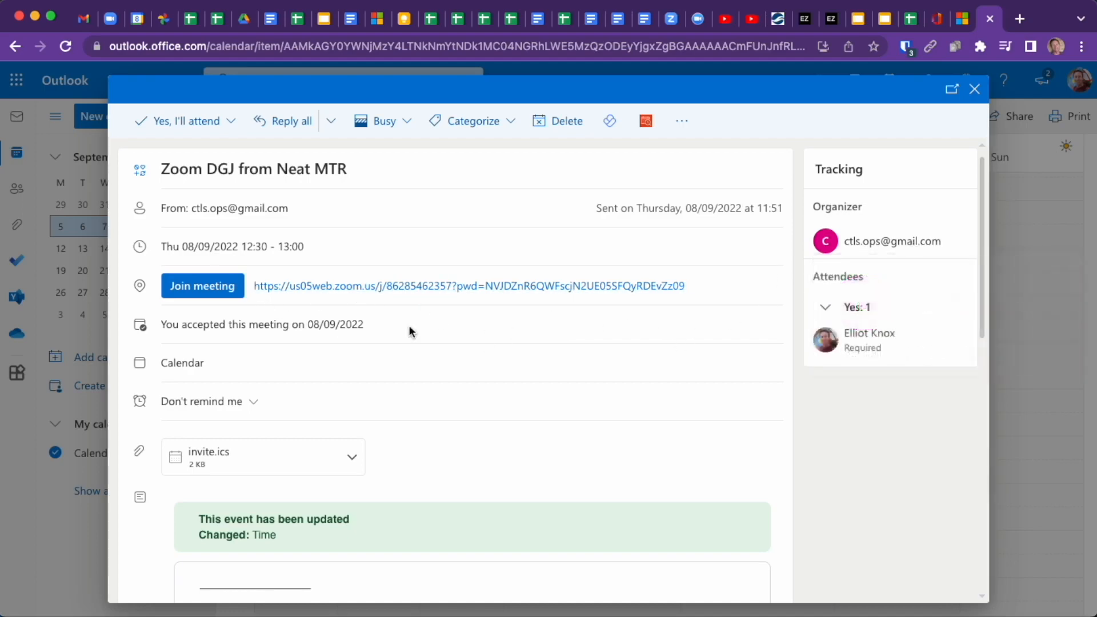
pyautogui.click(330, 120)
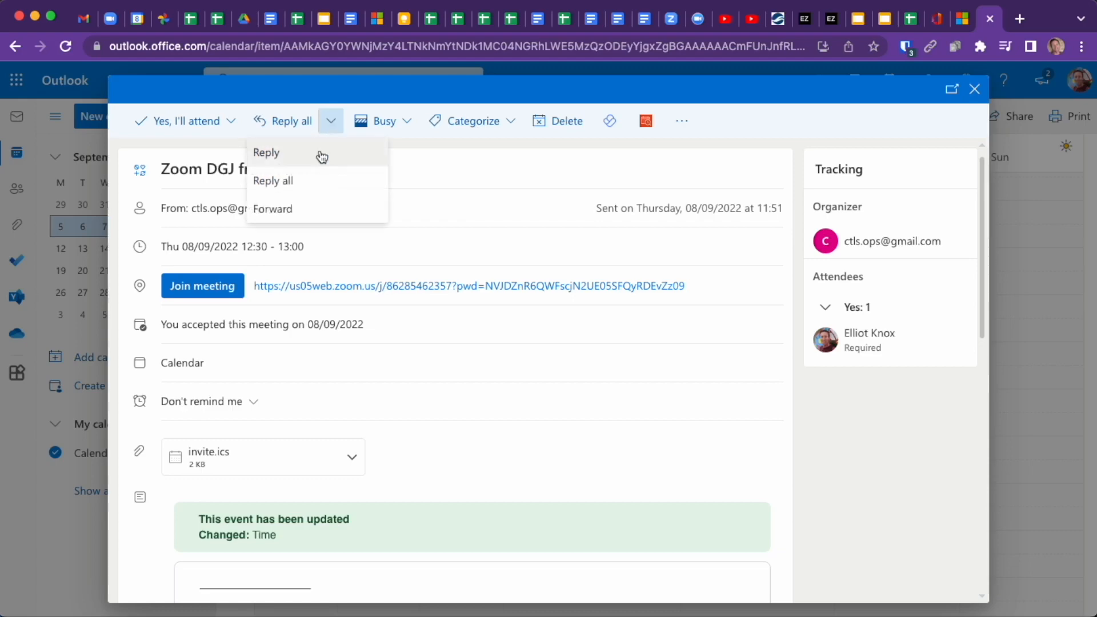
# Step: Forward the invite to Sydney Demo MTR, found by typing 'sydney', and send it
pyautogui.click(272, 208)
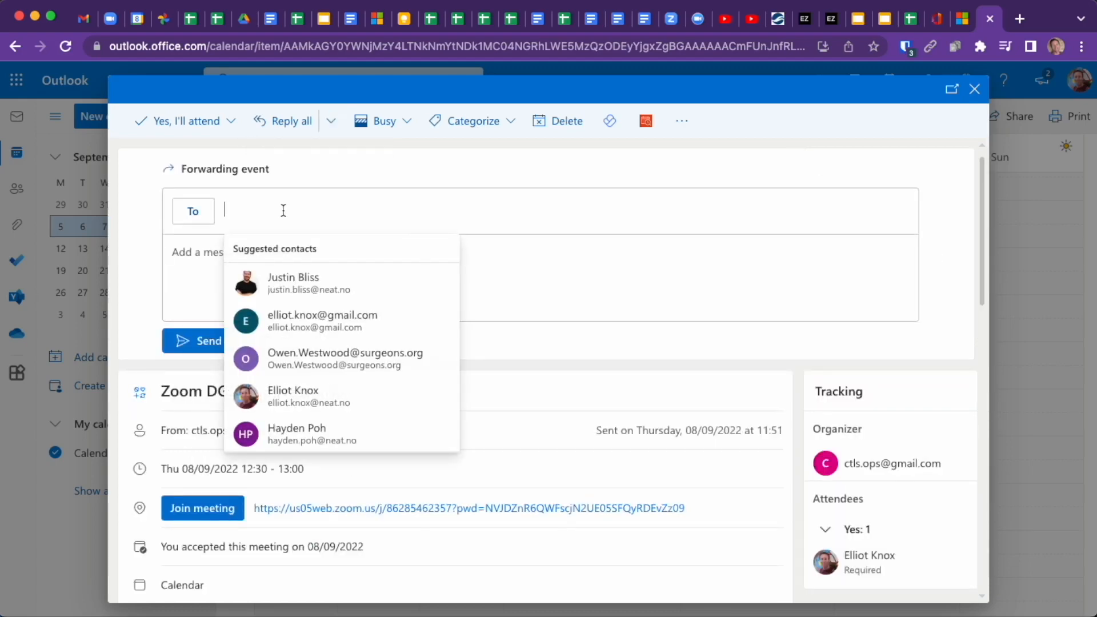
pyautogui.write('sydney')
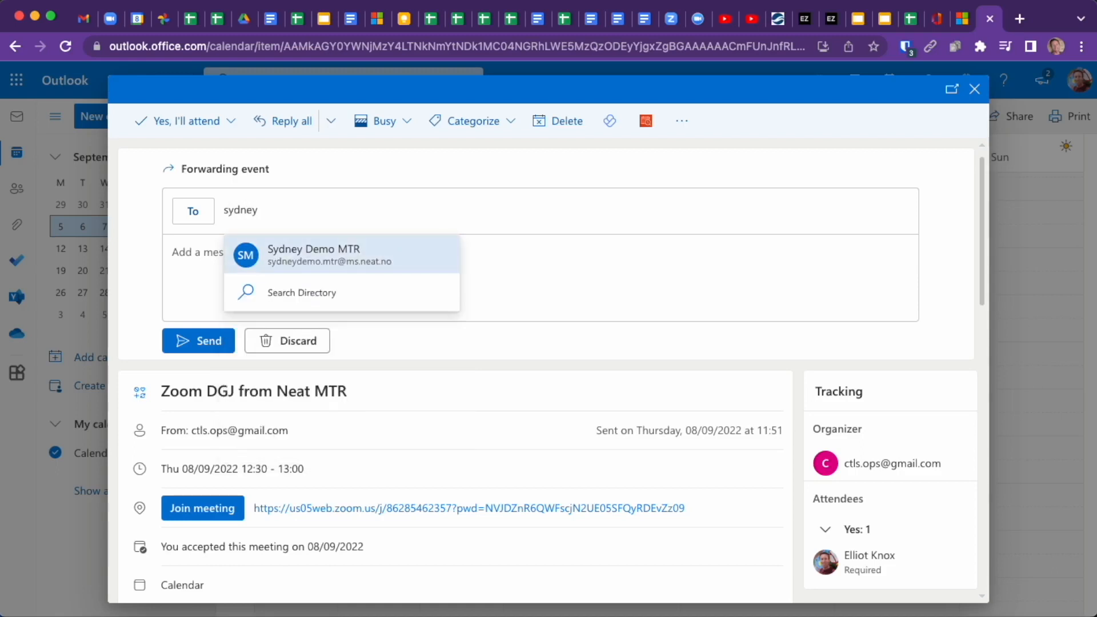
pyautogui.moveTo(313, 254)
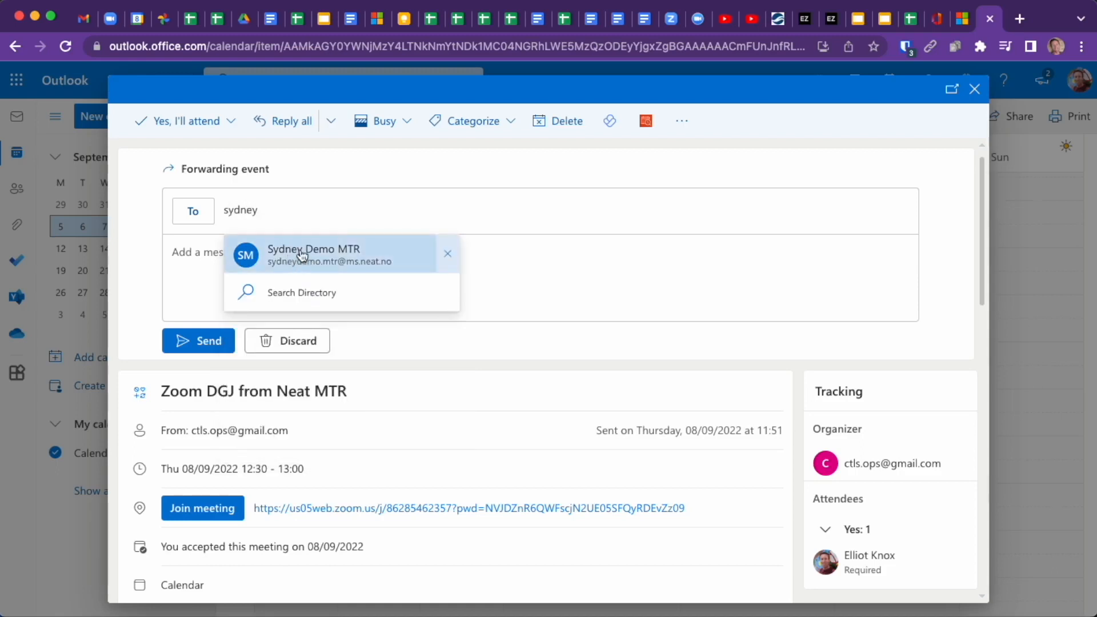
pyautogui.click(313, 254)
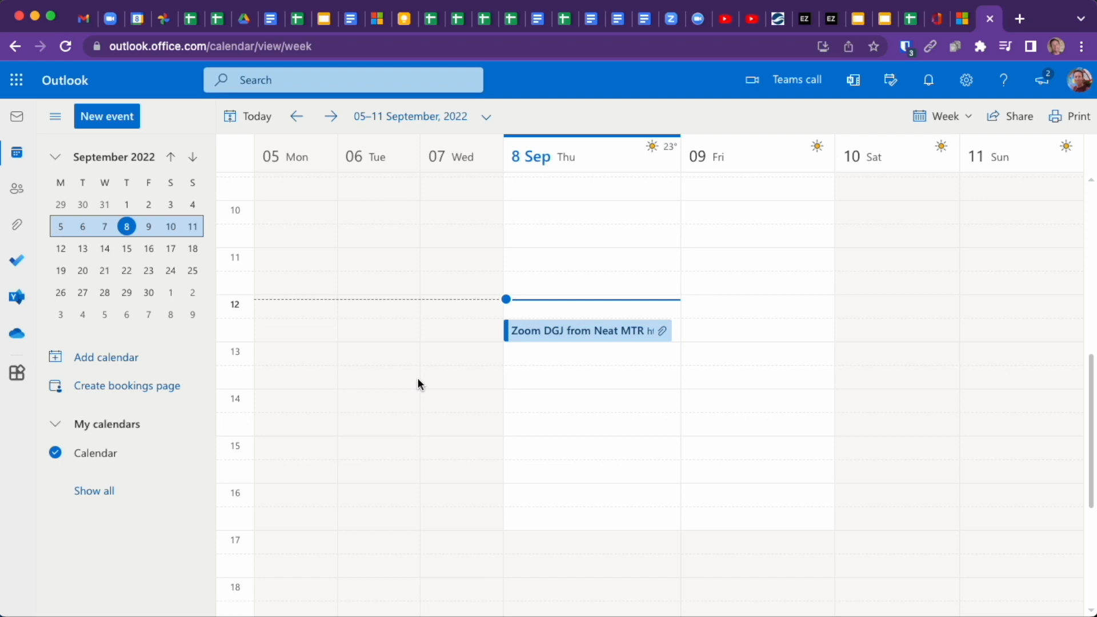
pyautogui.moveTo(422, 386)
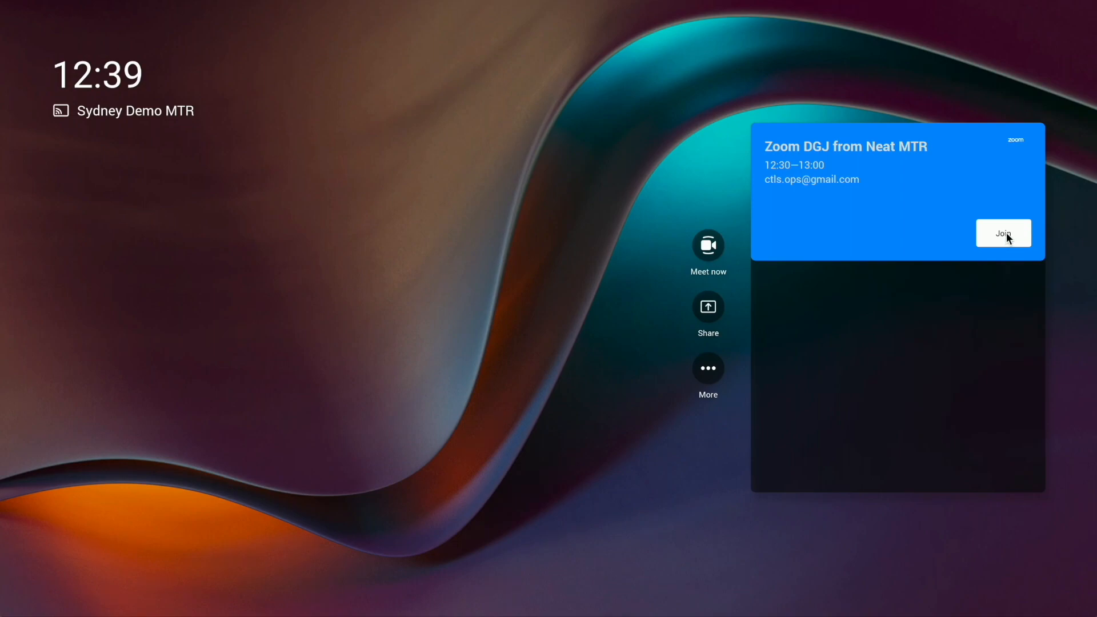
# Step: Join the Zoom DGJ from Neat MTR meeting from its card on the room's home screen
pyautogui.click(1004, 234)
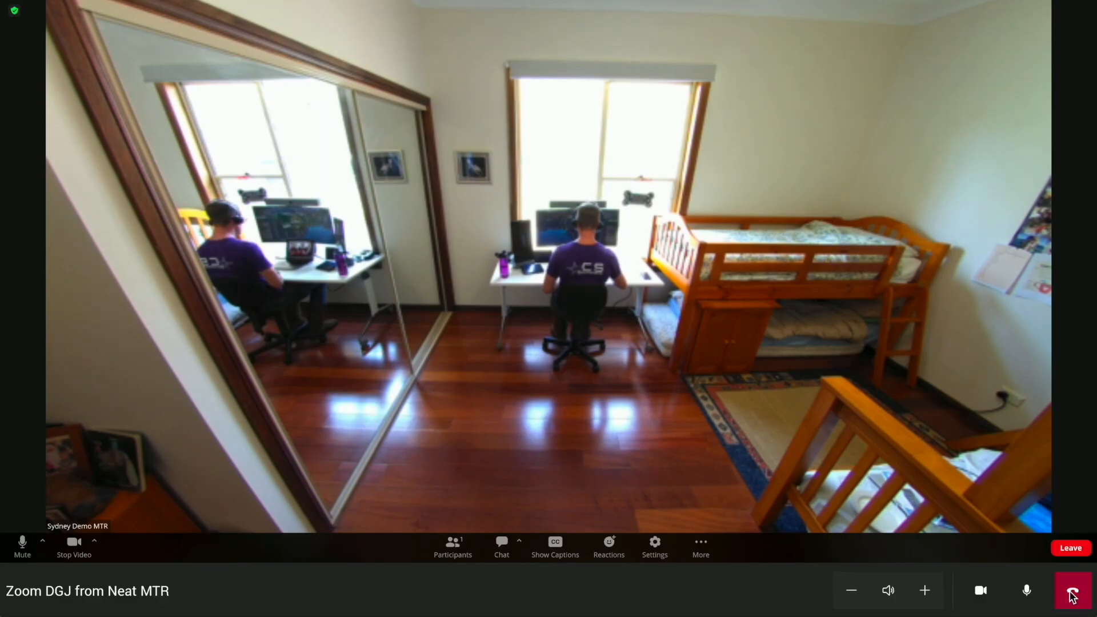
# Step: Hang up to leave the Zoom meeting and return to the Teams Rooms home screen
pyautogui.click(1071, 590)
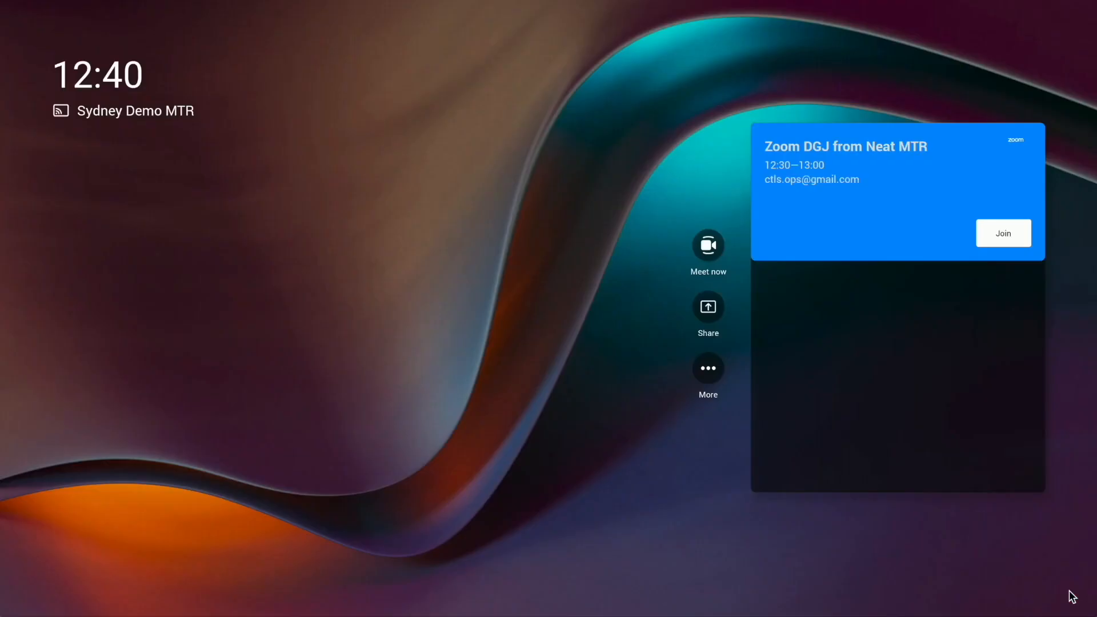